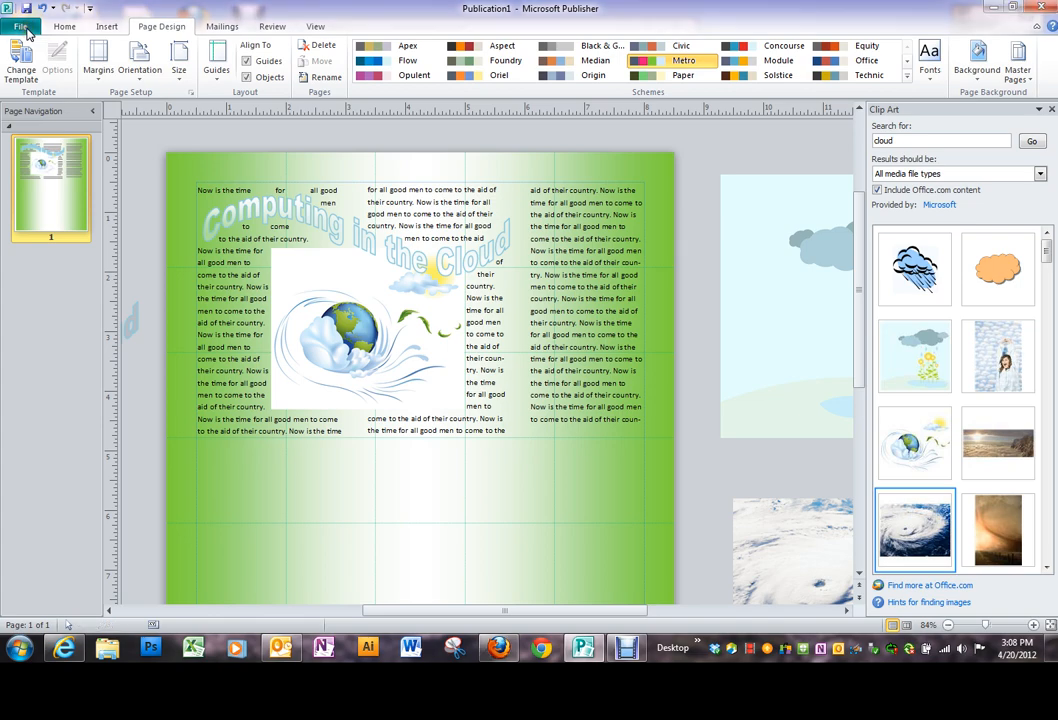
Start a new publication from File > New to reach the Available Templates gallery
{"action": "left_click", "coordinate": [20, 26]}
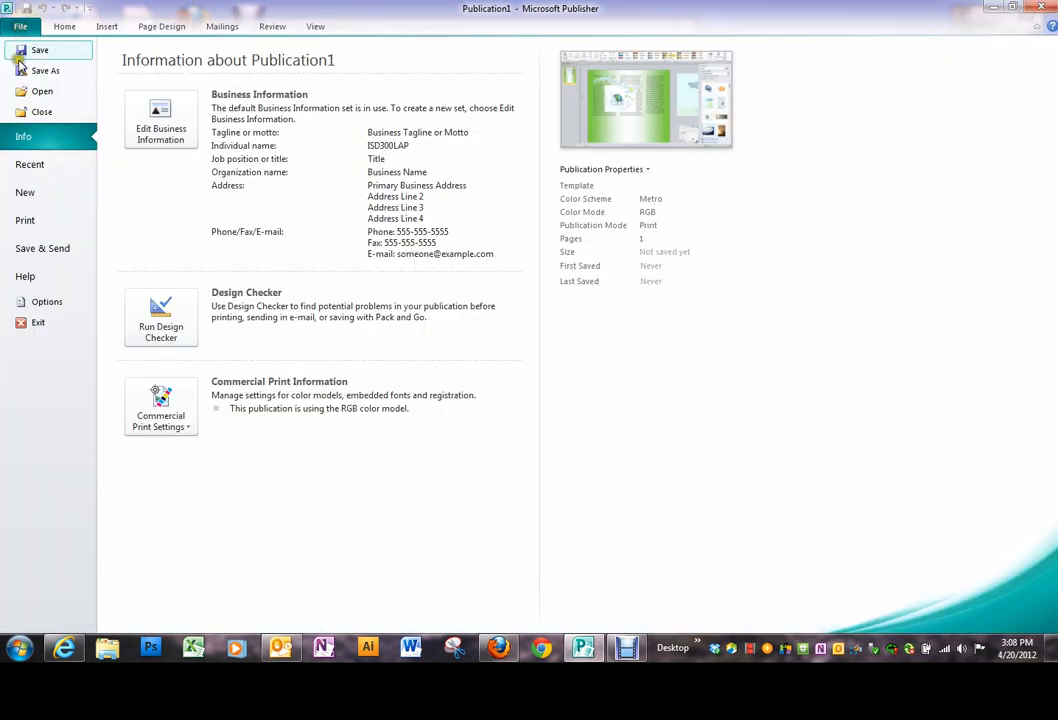
{"action": "left_click", "coordinate": [24, 192]}
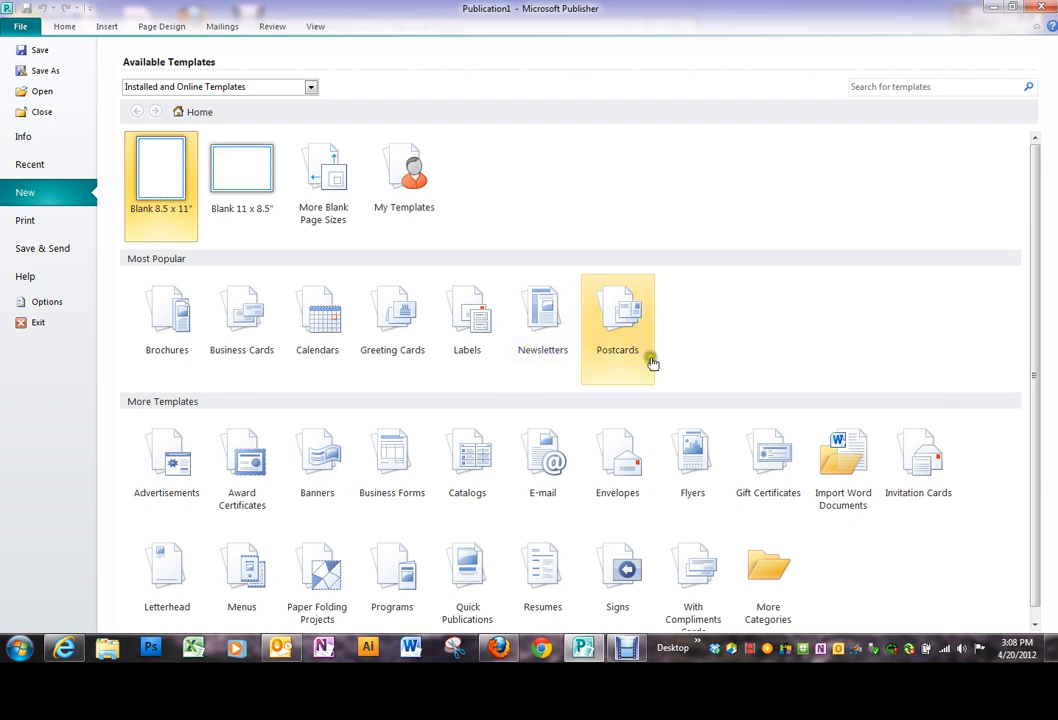
{"action": "mouse_move", "coordinate": [720, 332]}
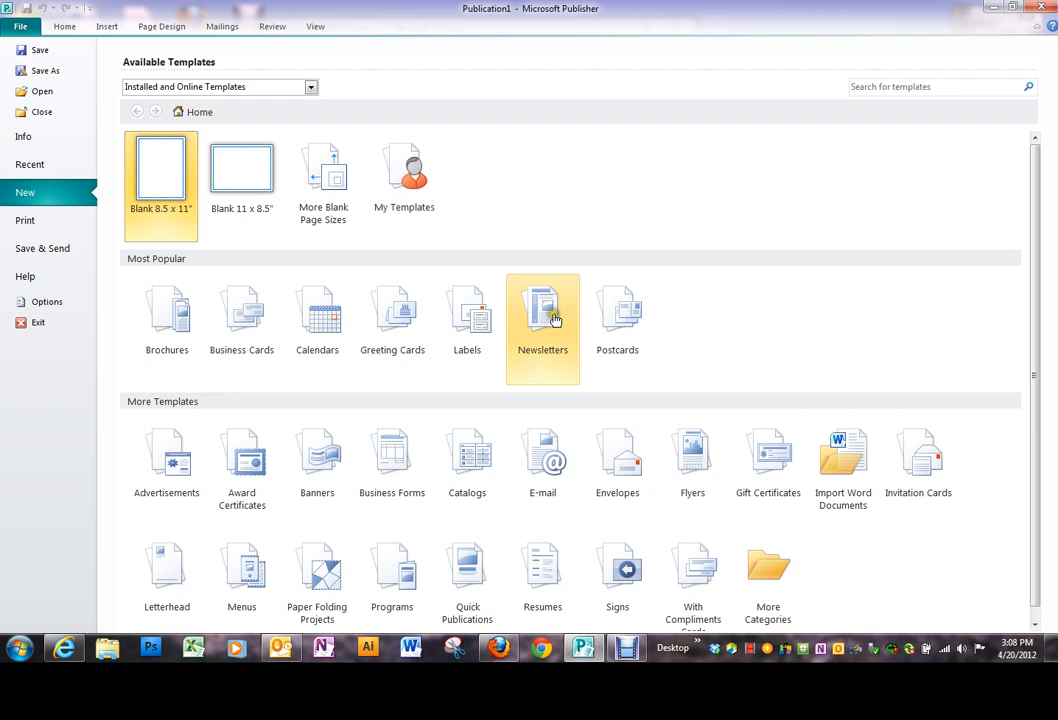
Browse the Newsletters category, scrolling through the Office.com and installed designs
{"action": "left_click", "coordinate": [542, 316]}
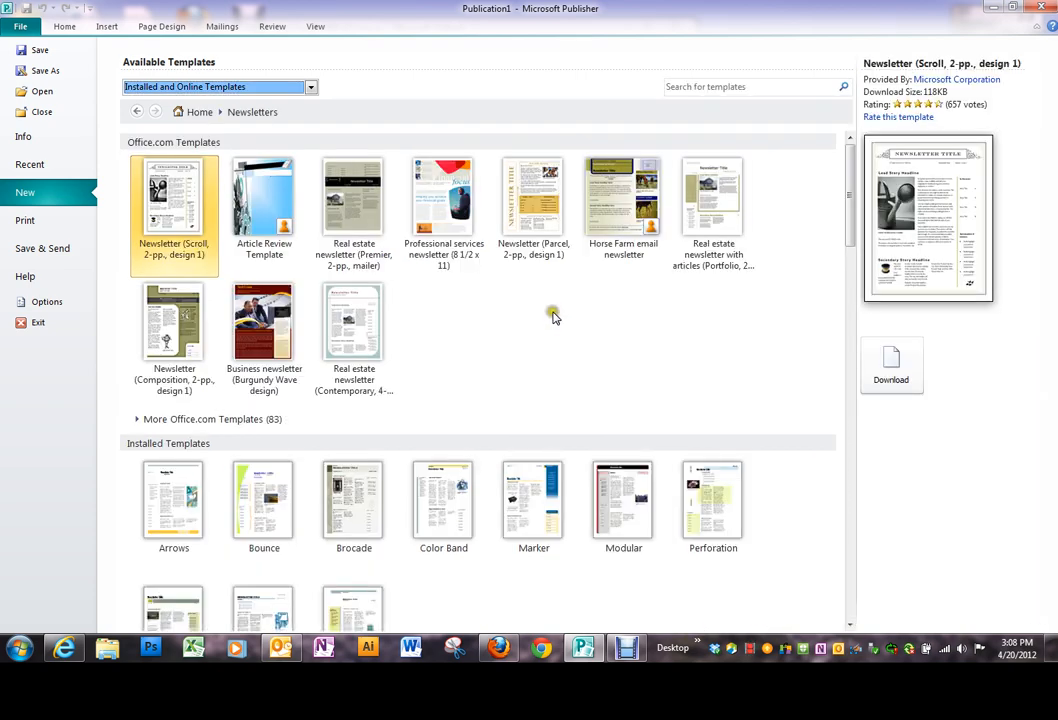
{"action": "mouse_move", "coordinate": [416, 324]}
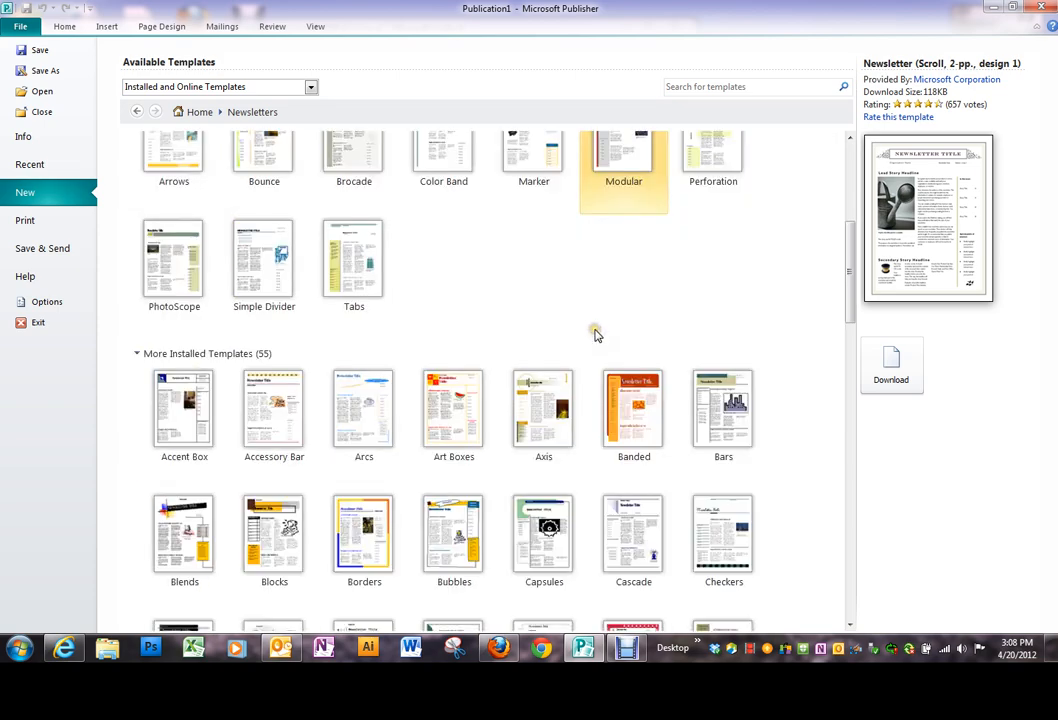
{"action": "scroll", "scroll_direction": "down", "scroll_amount": 3}
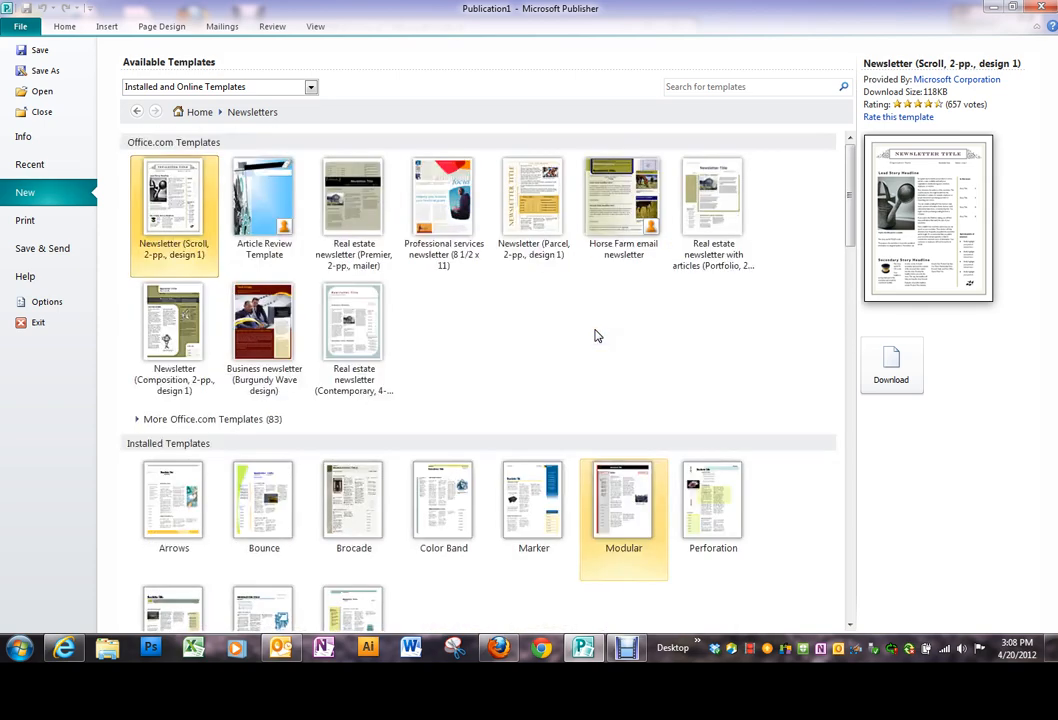
{"action": "scroll", "scroll_direction": "down", "scroll_amount": 3}
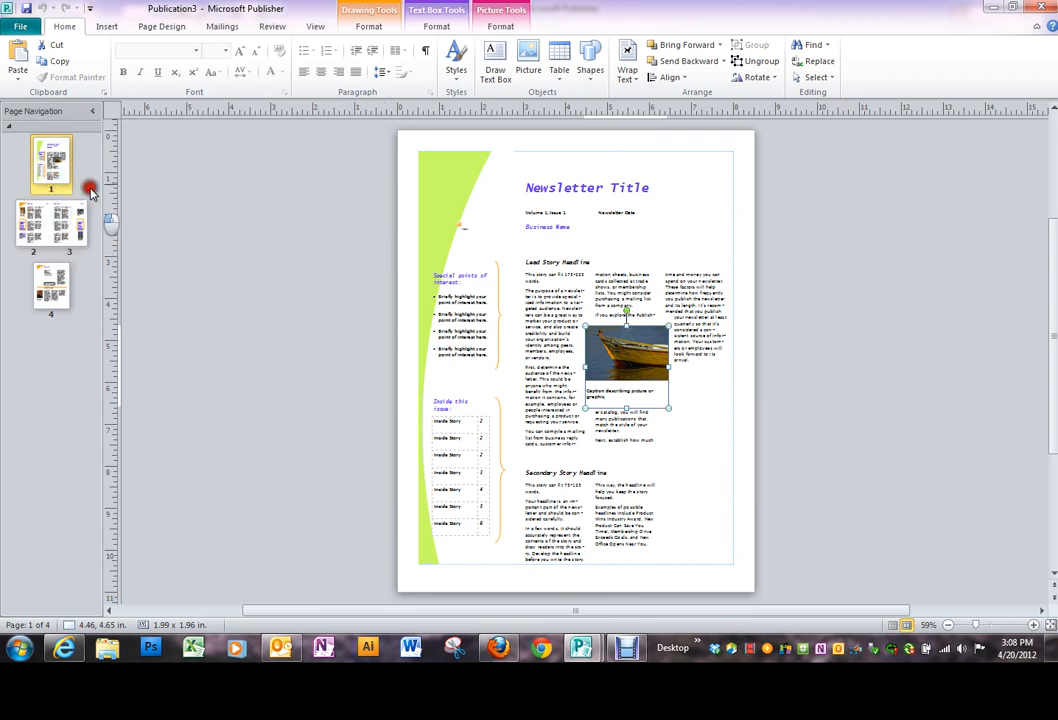
{"action": "mouse_move", "coordinate": [58, 176]}
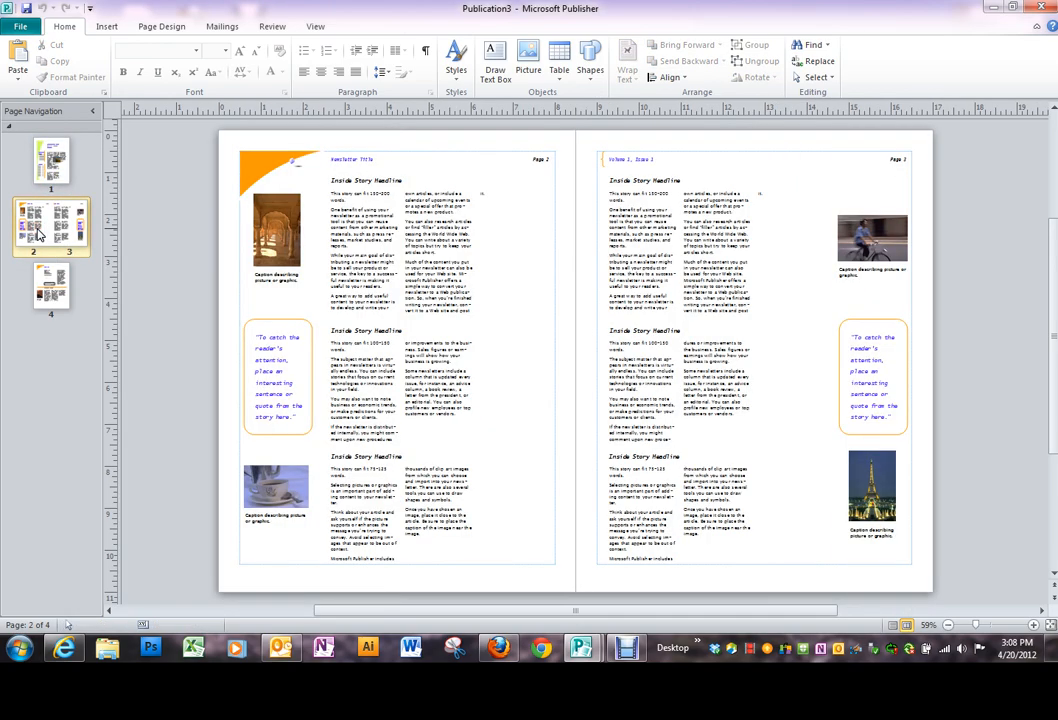
Page through the newsletter: the inside spread 2–3, back page 4, front page 1, then 2–3 again
{"action": "left_click", "coordinate": [520, 382]}
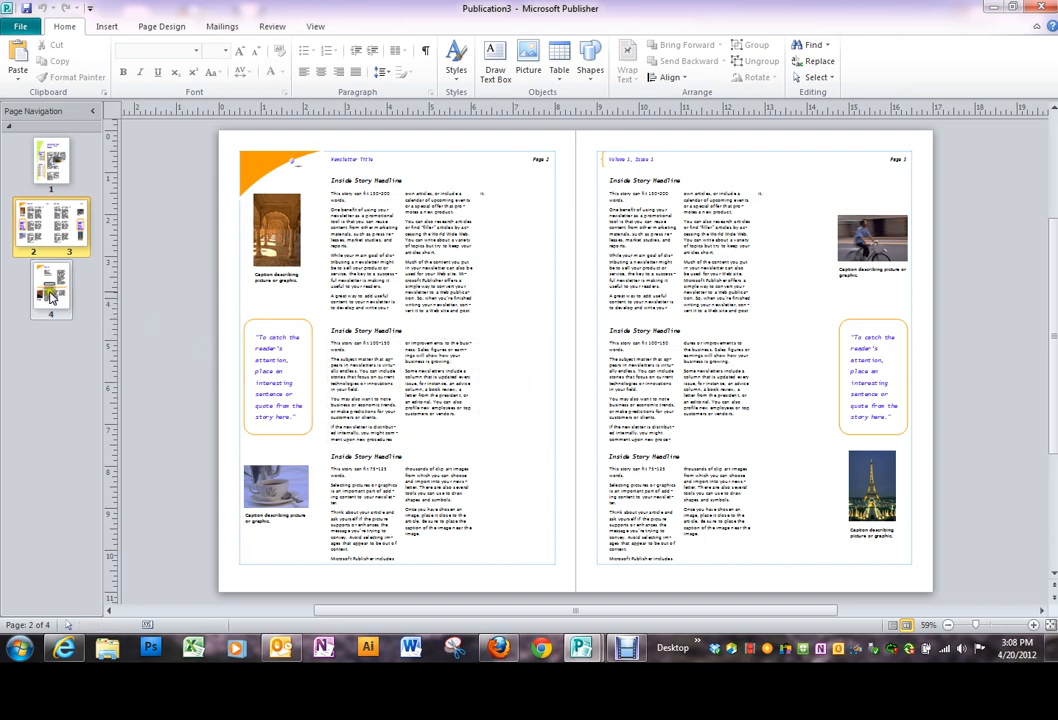
{"action": "left_click", "coordinate": [52, 290]}
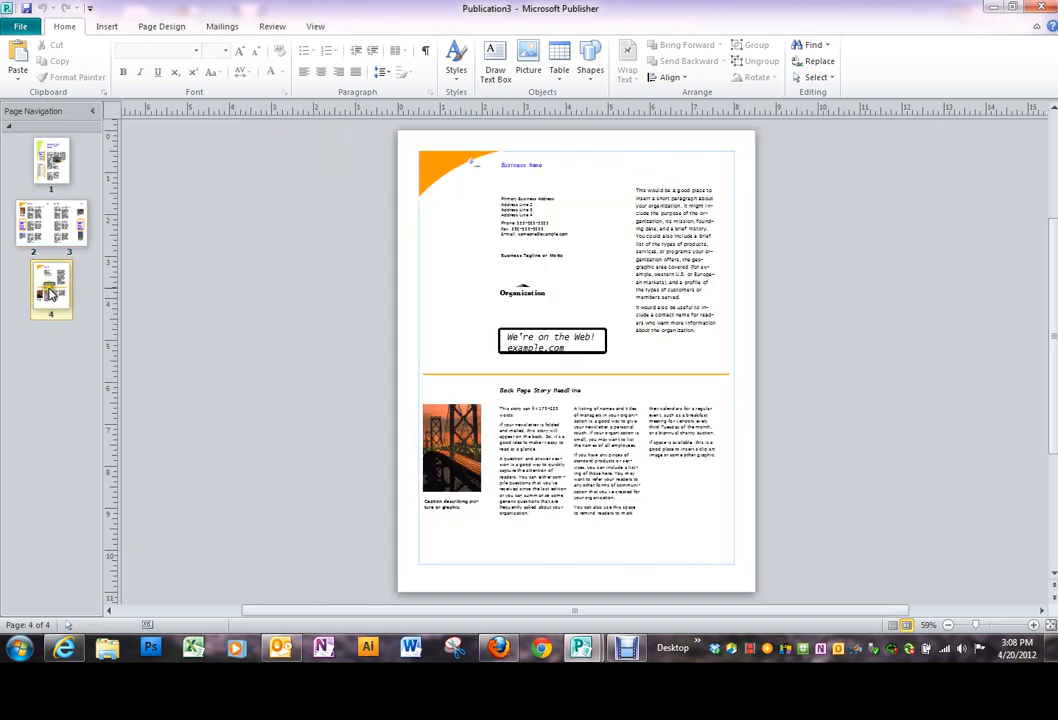
{"action": "left_click", "coordinate": [52, 164]}
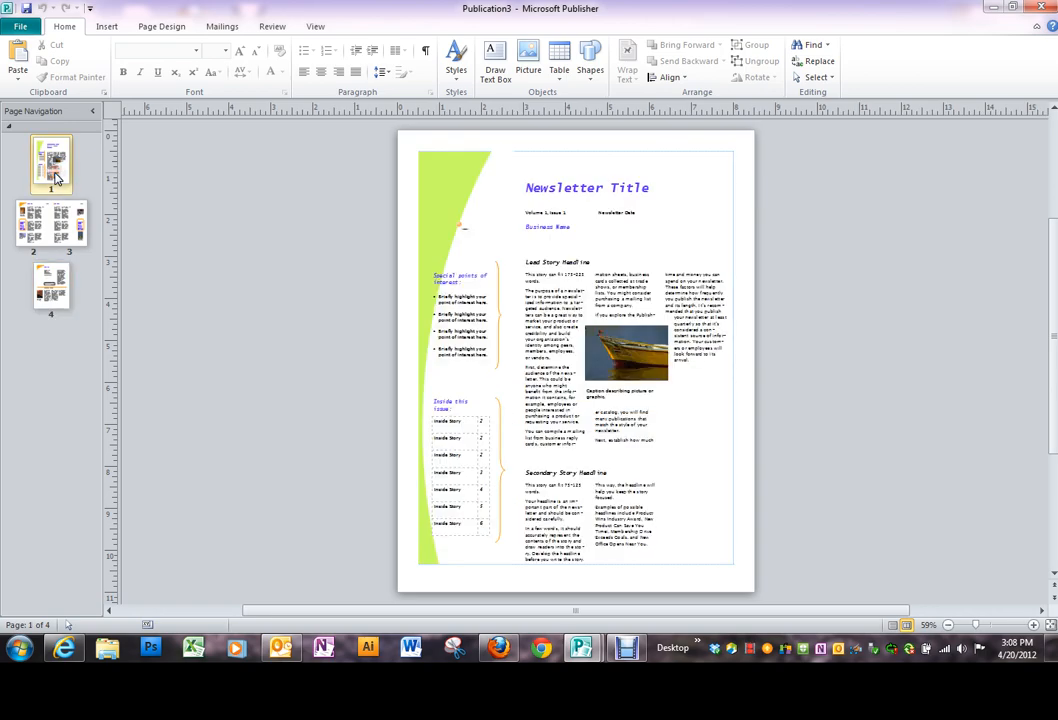
{"action": "mouse_move", "coordinate": [50, 224]}
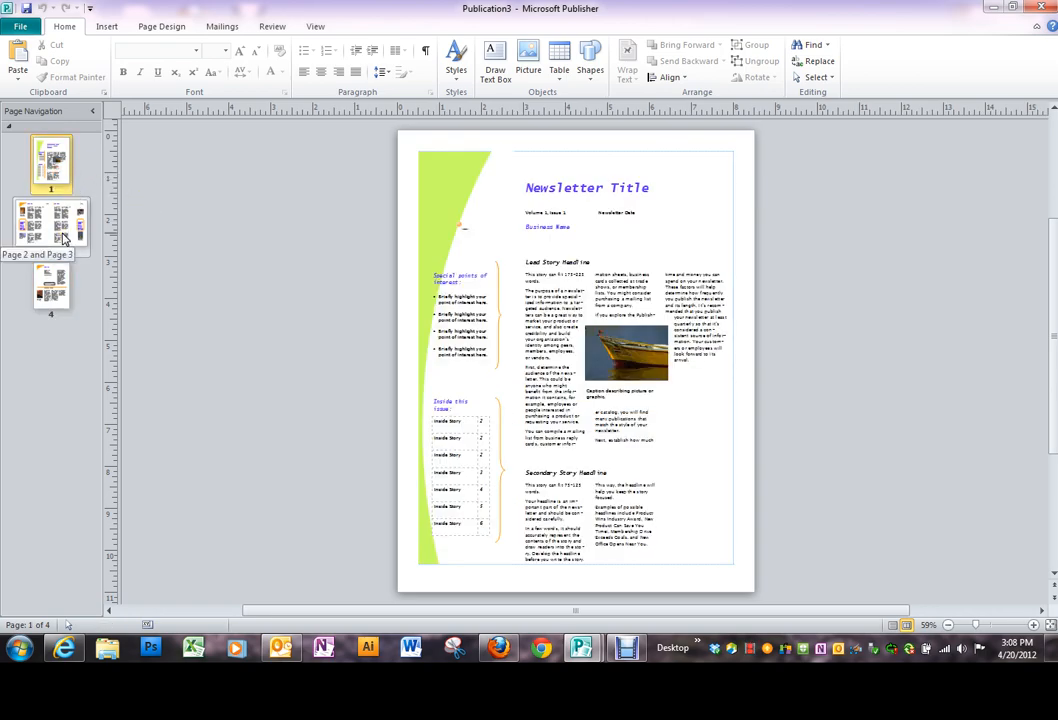
{"action": "left_click", "coordinate": [52, 224]}
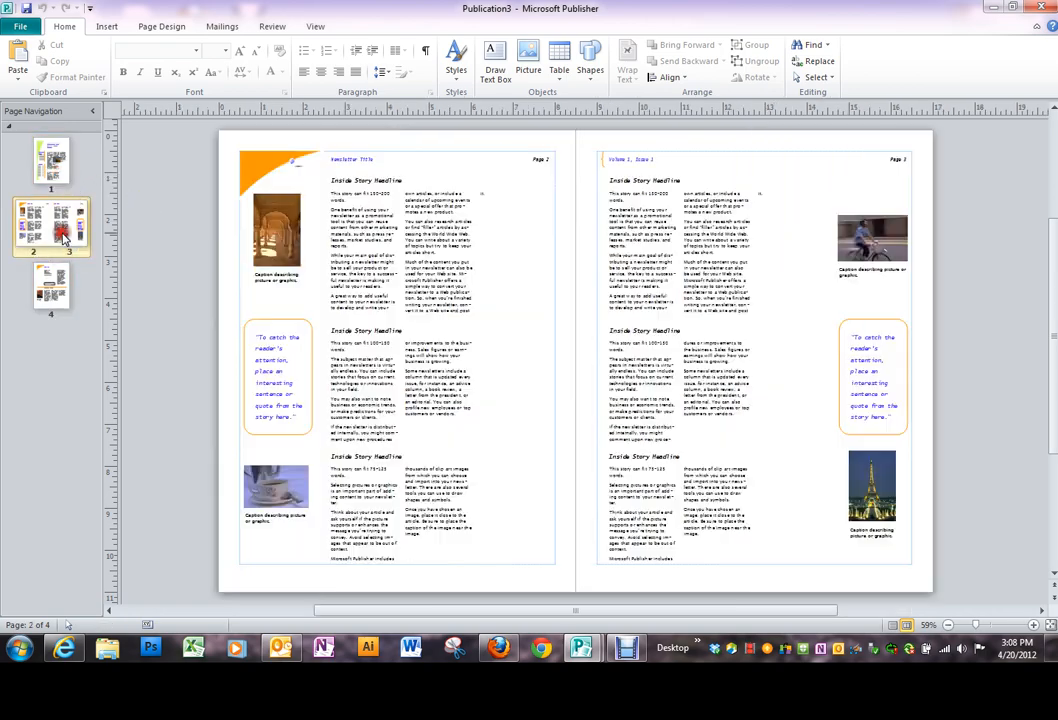
{"action": "mouse_move", "coordinate": [50, 228]}
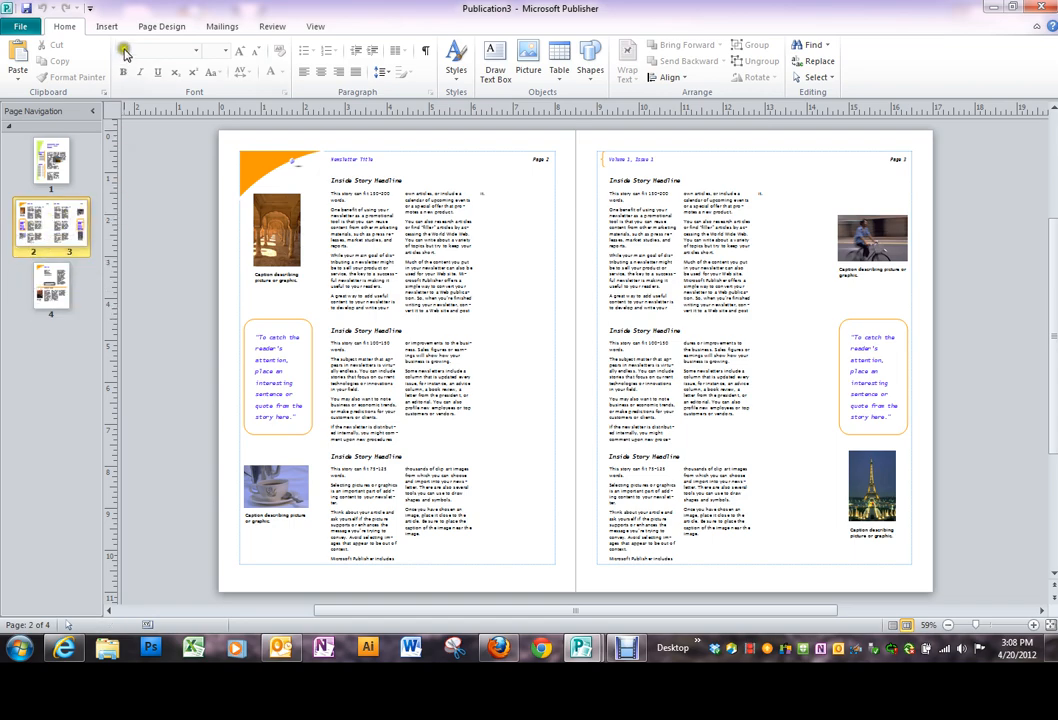
Insert a duplicate of both pages of the inside spread, growing the newsletter to six pages
{"action": "left_click", "coordinate": [106, 26]}
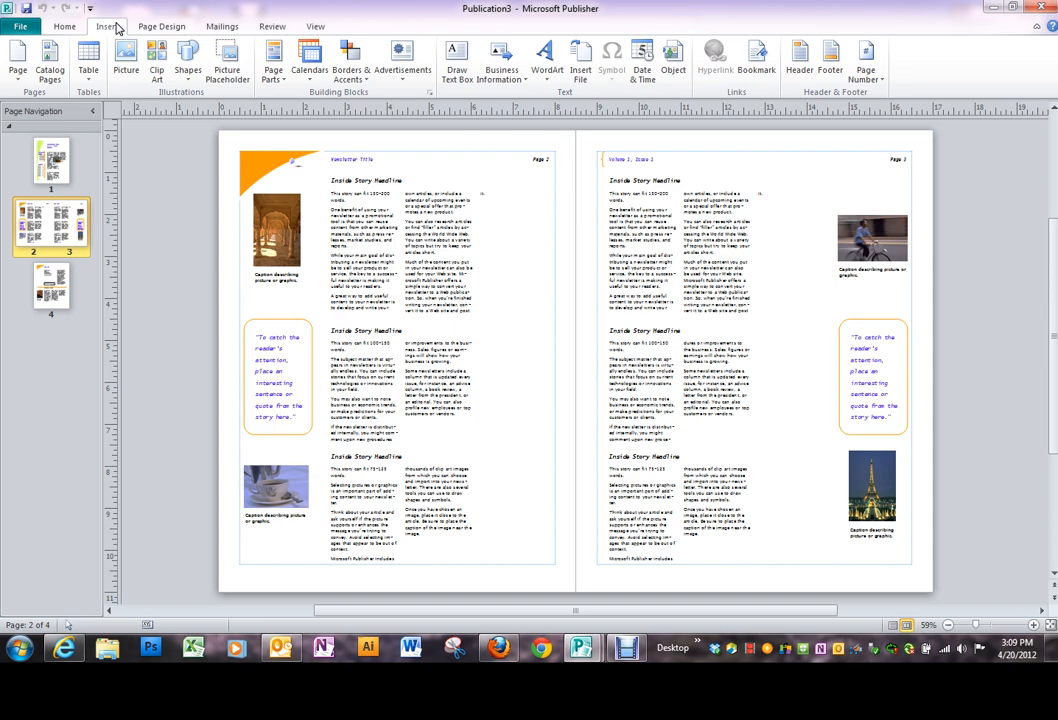
{"action": "mouse_move", "coordinate": [272, 56]}
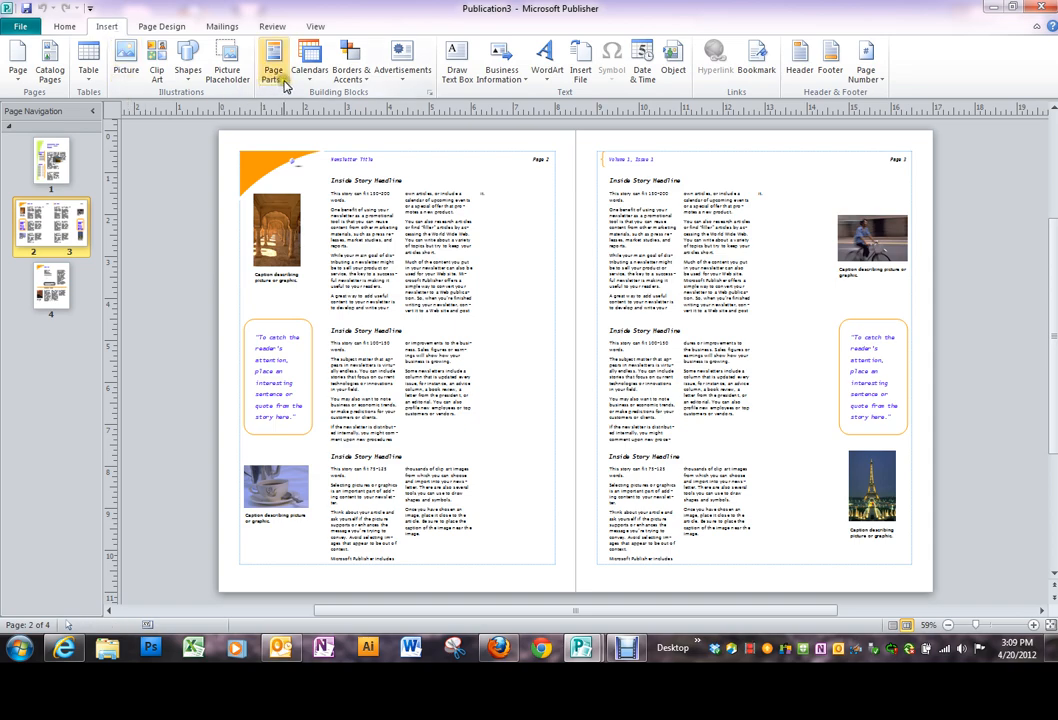
{"action": "mouse_move", "coordinate": [456, 56]}
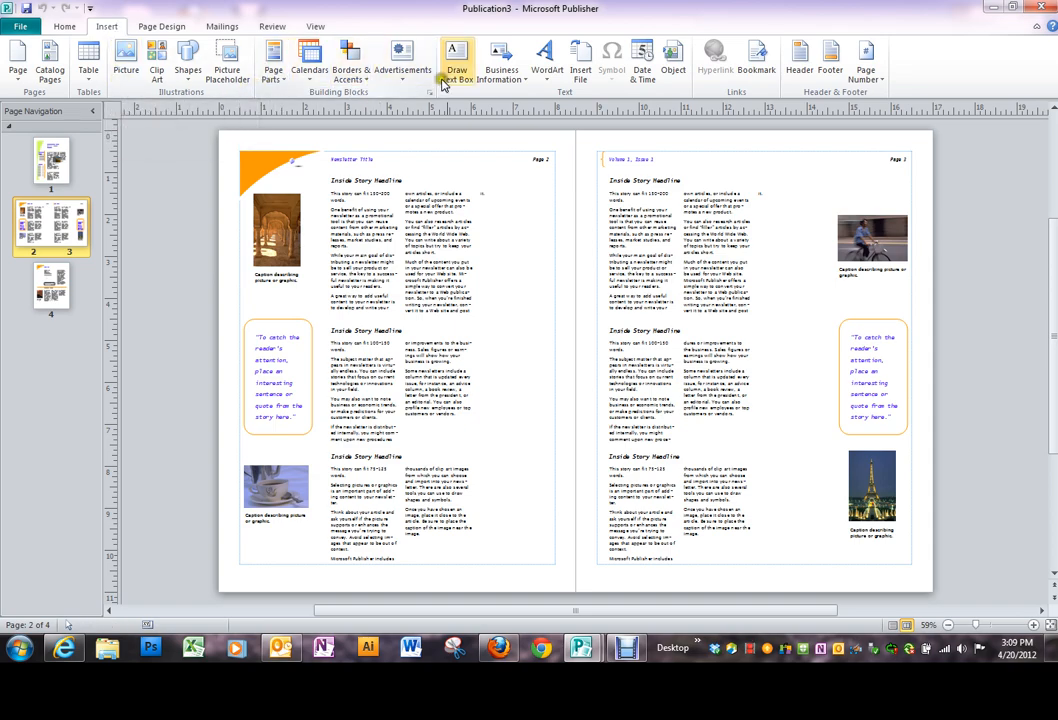
{"action": "mouse_move", "coordinate": [712, 90]}
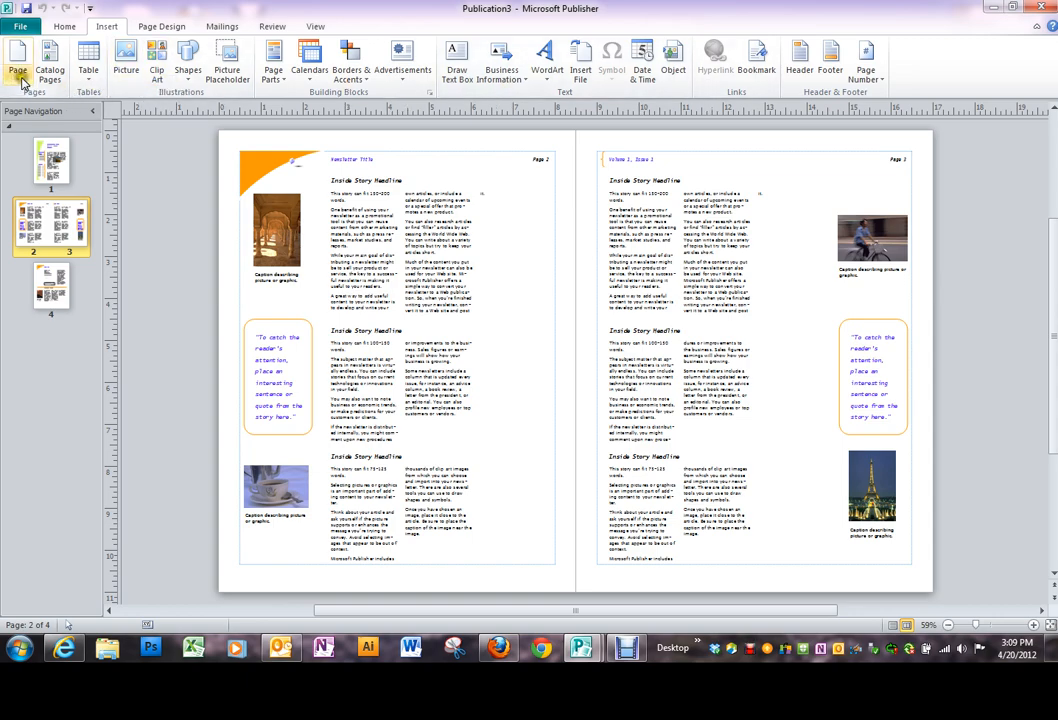
{"action": "left_click", "coordinate": [18, 60]}
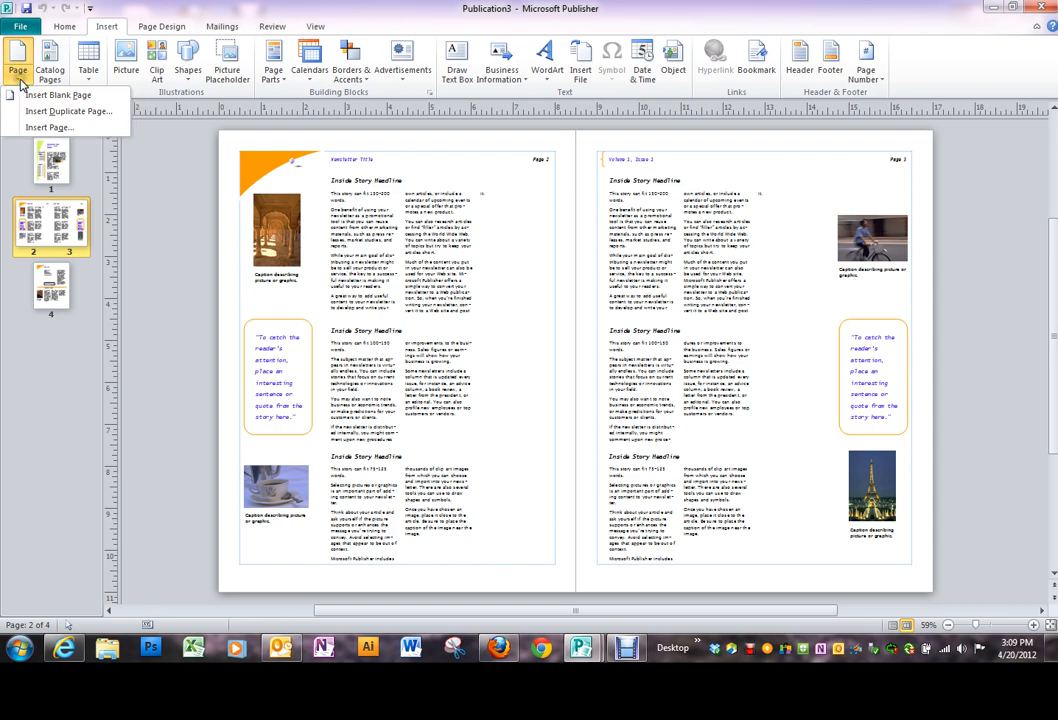
{"action": "mouse_move", "coordinate": [64, 112]}
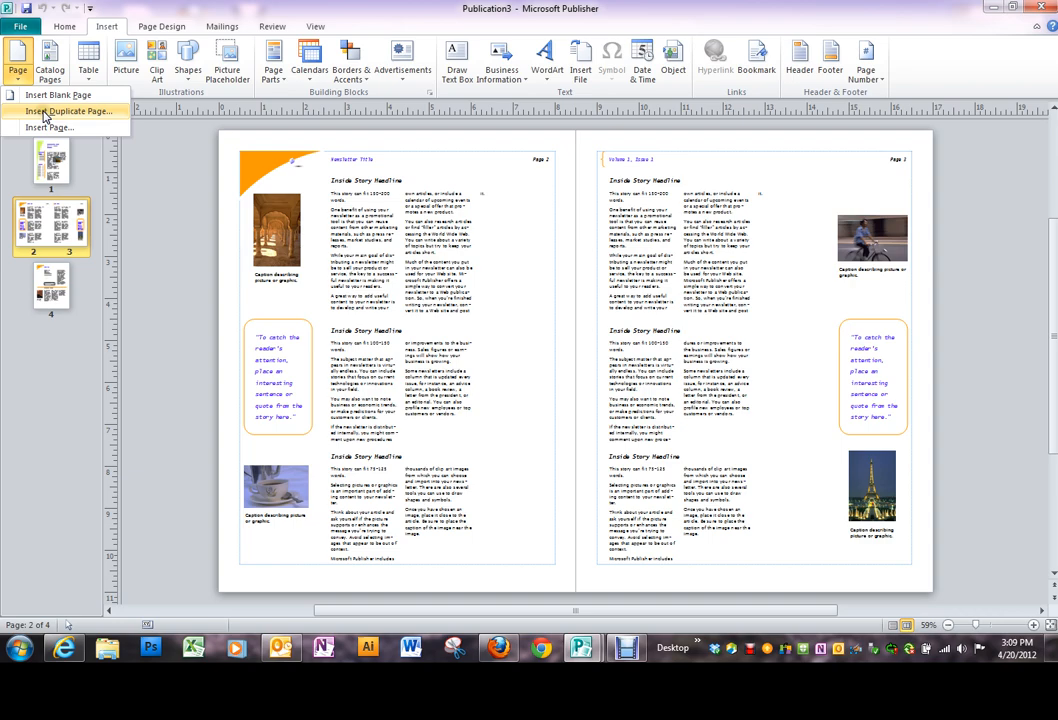
{"action": "left_click", "coordinate": [68, 112]}
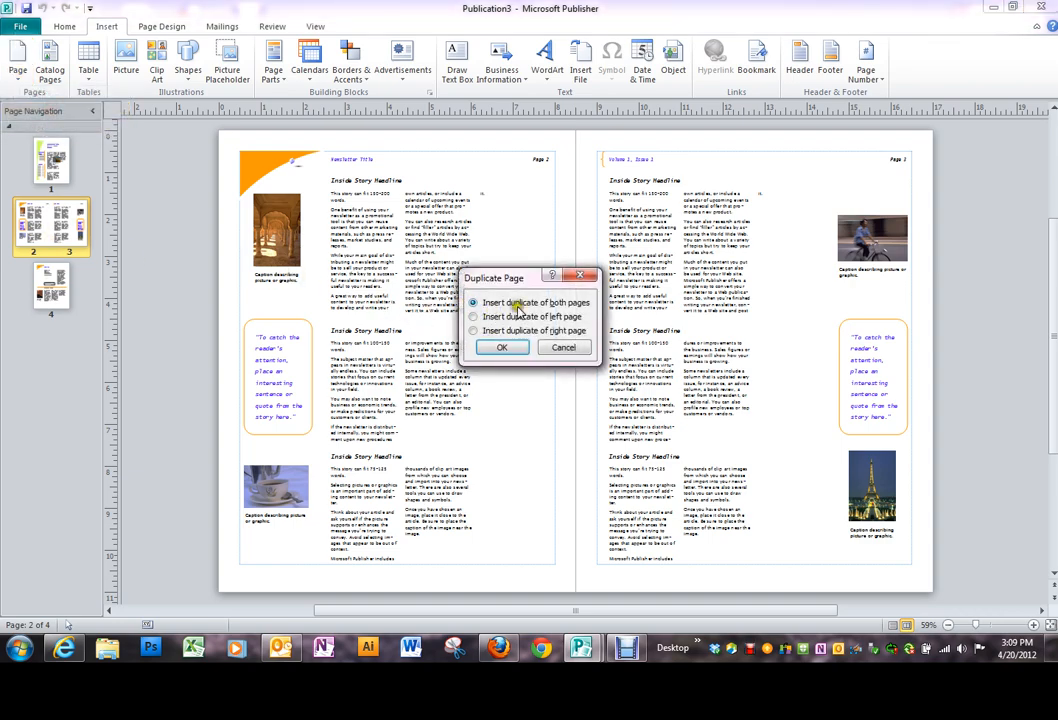
{"action": "left_click", "coordinate": [502, 348]}
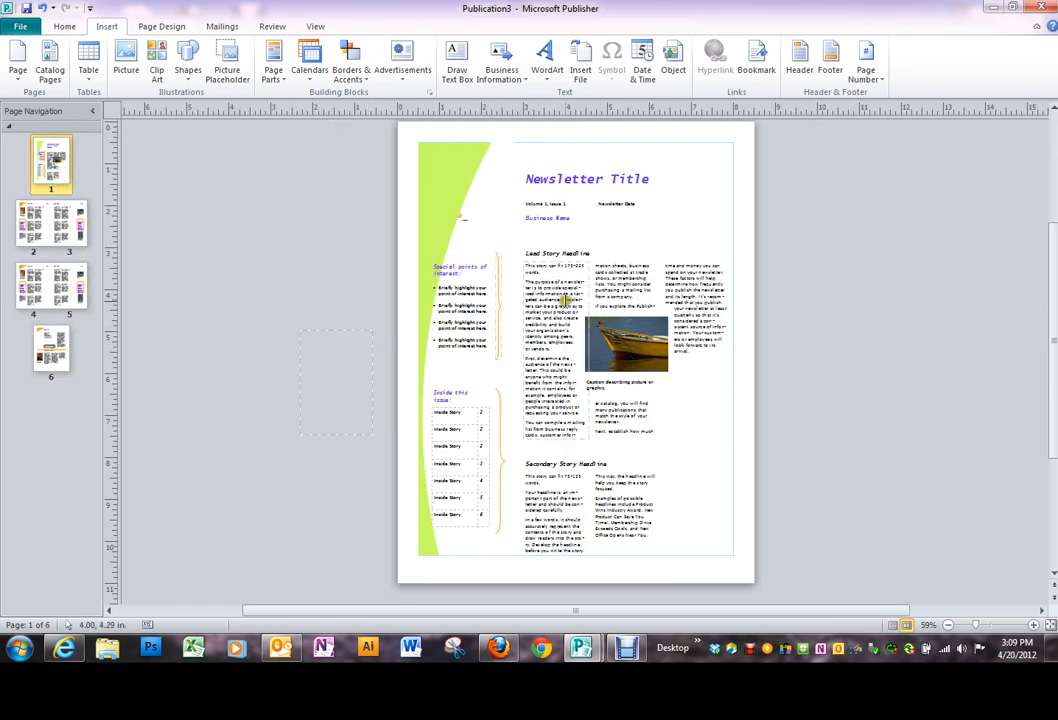
{"action": "left_click", "coordinate": [560, 300]}
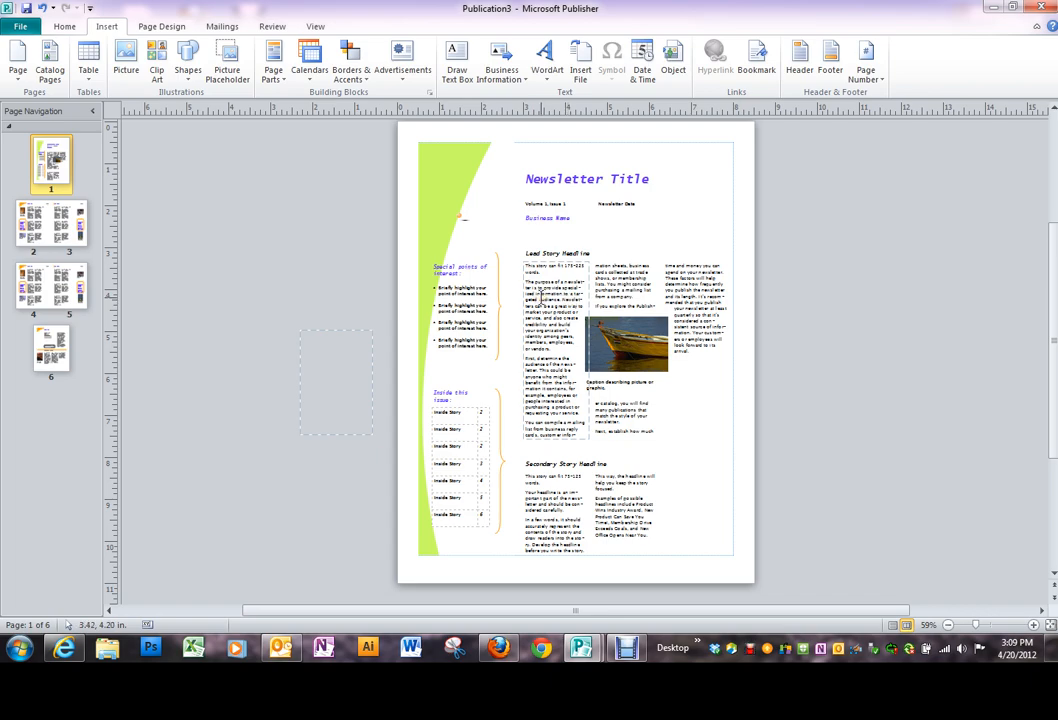
{"action": "left_click", "coordinate": [924, 624]}
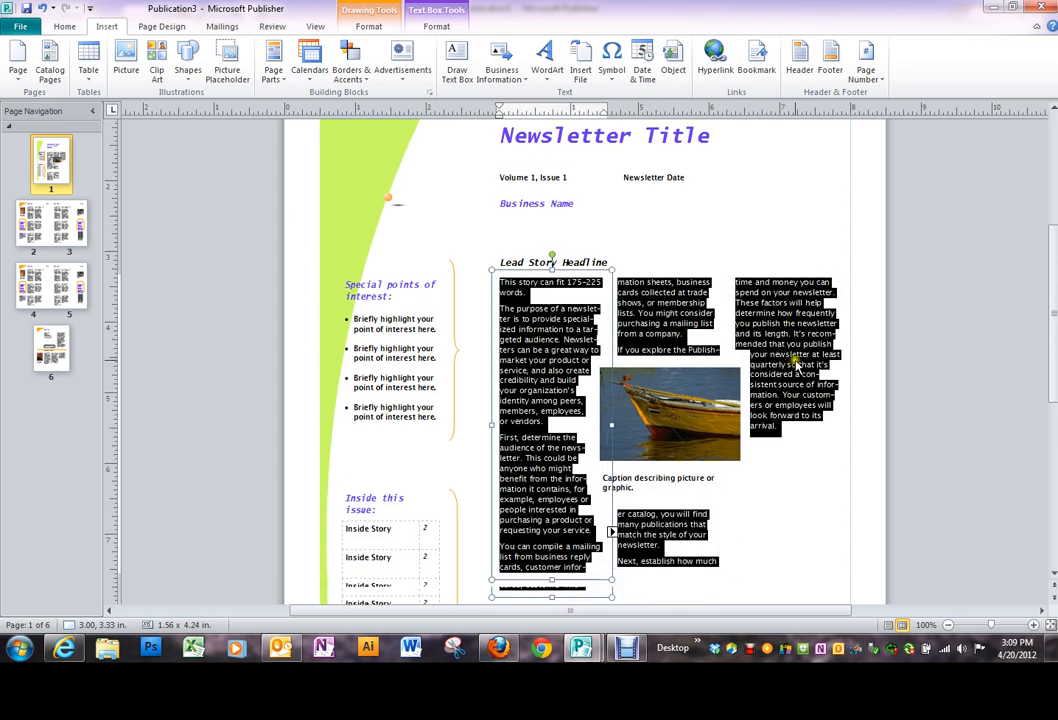
{"action": "mouse_move", "coordinate": [540, 414]}
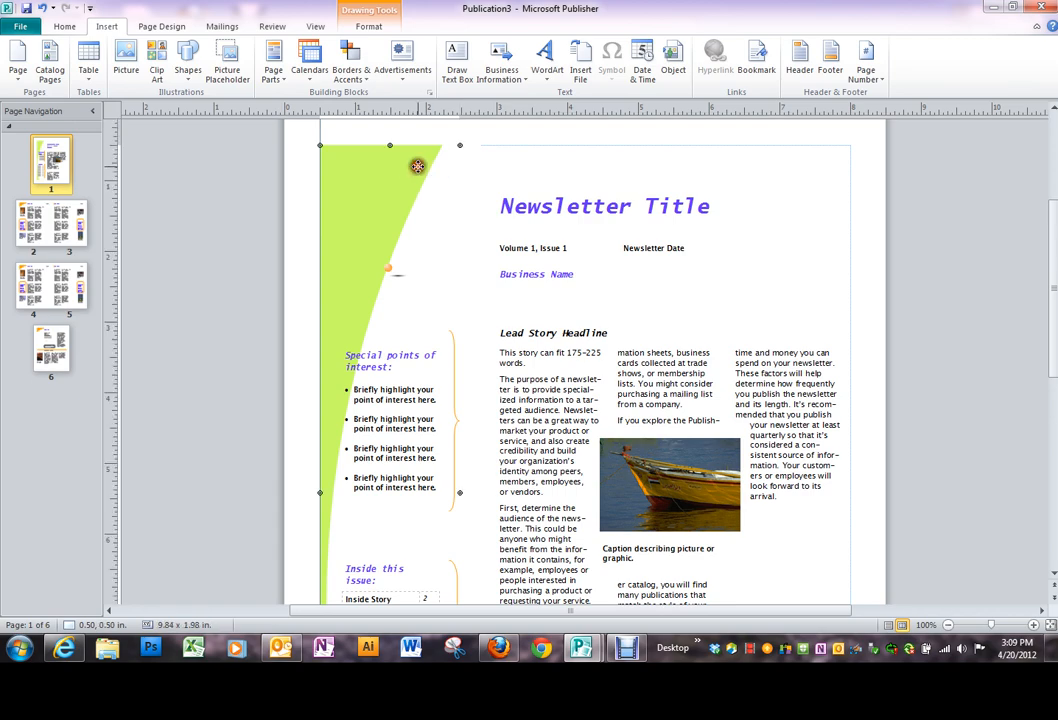
{"action": "triple_click", "coordinate": [604, 206]}
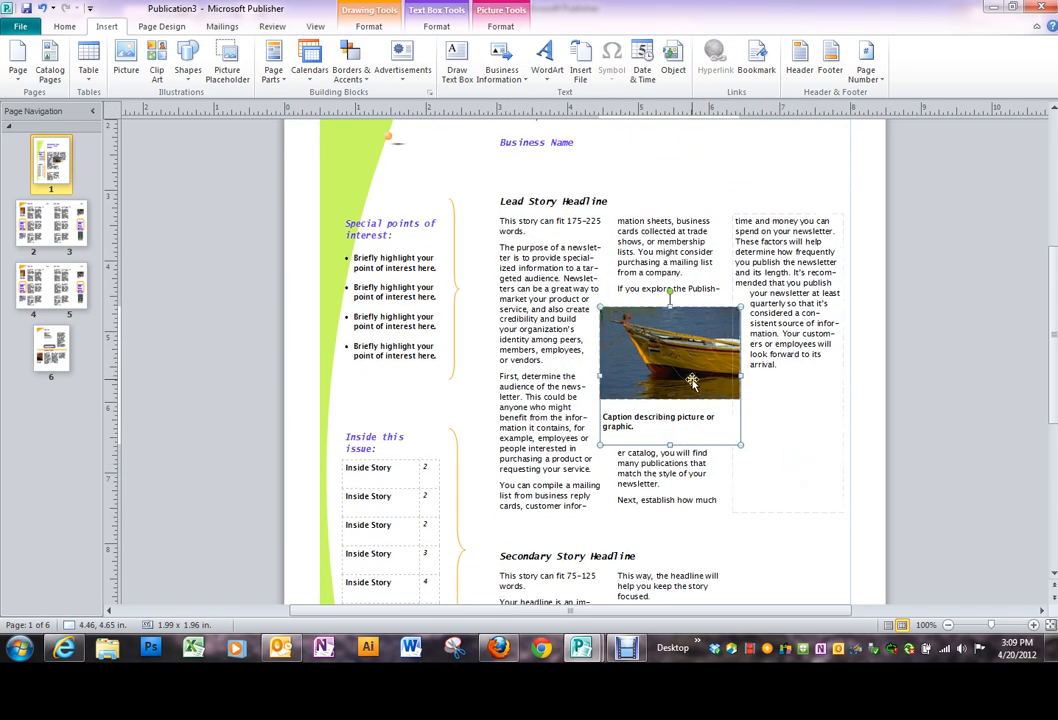
{"action": "right_click", "coordinate": [692, 378]}
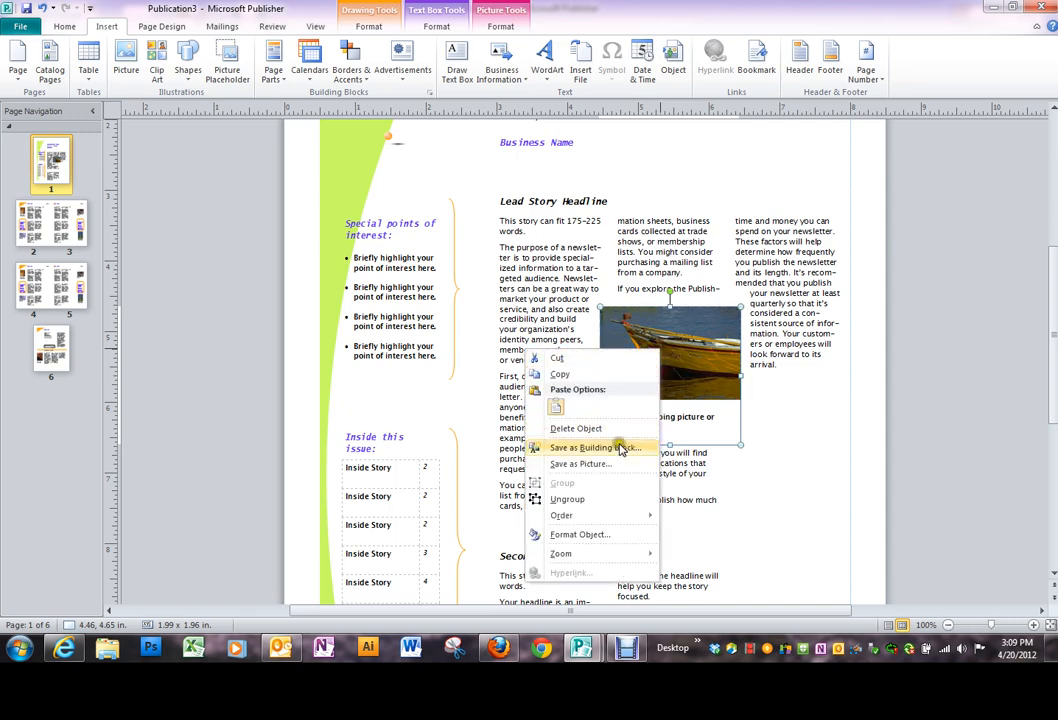
{"action": "mouse_move", "coordinate": [560, 516]}
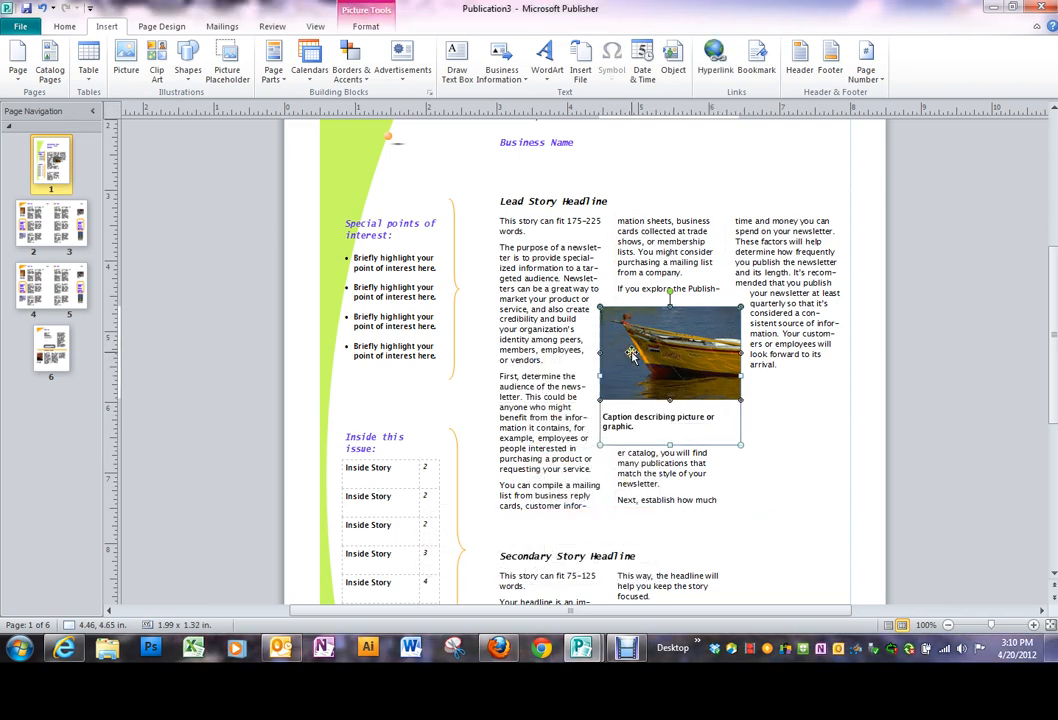
{"action": "right_click", "coordinate": [670, 350]}
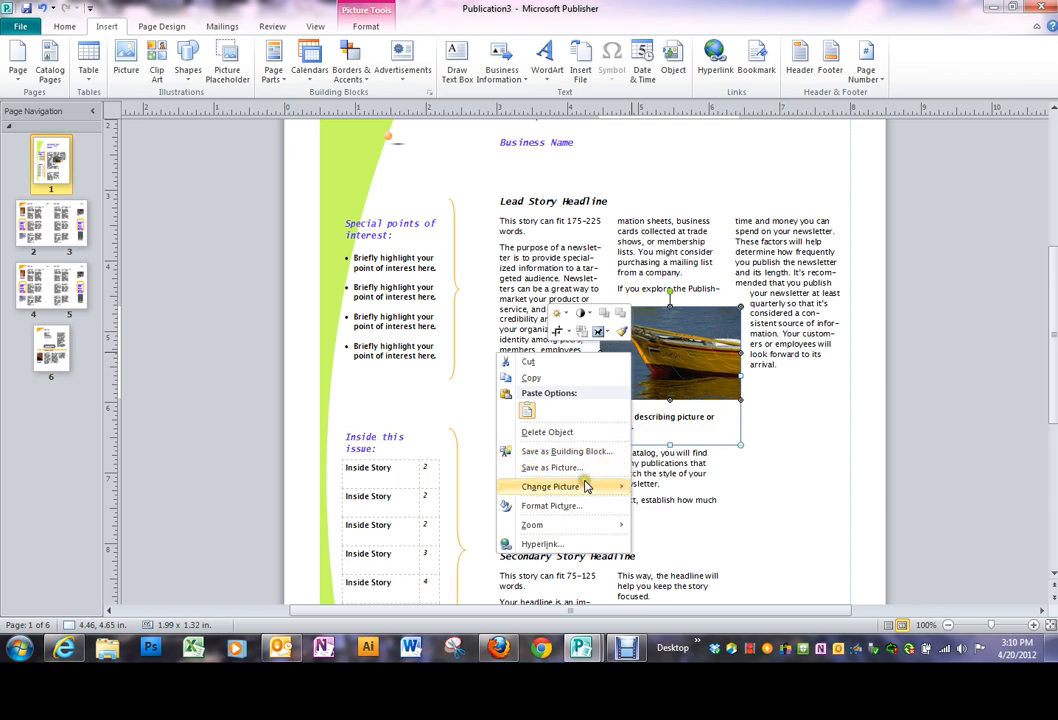
{"action": "mouse_move", "coordinate": [550, 486]}
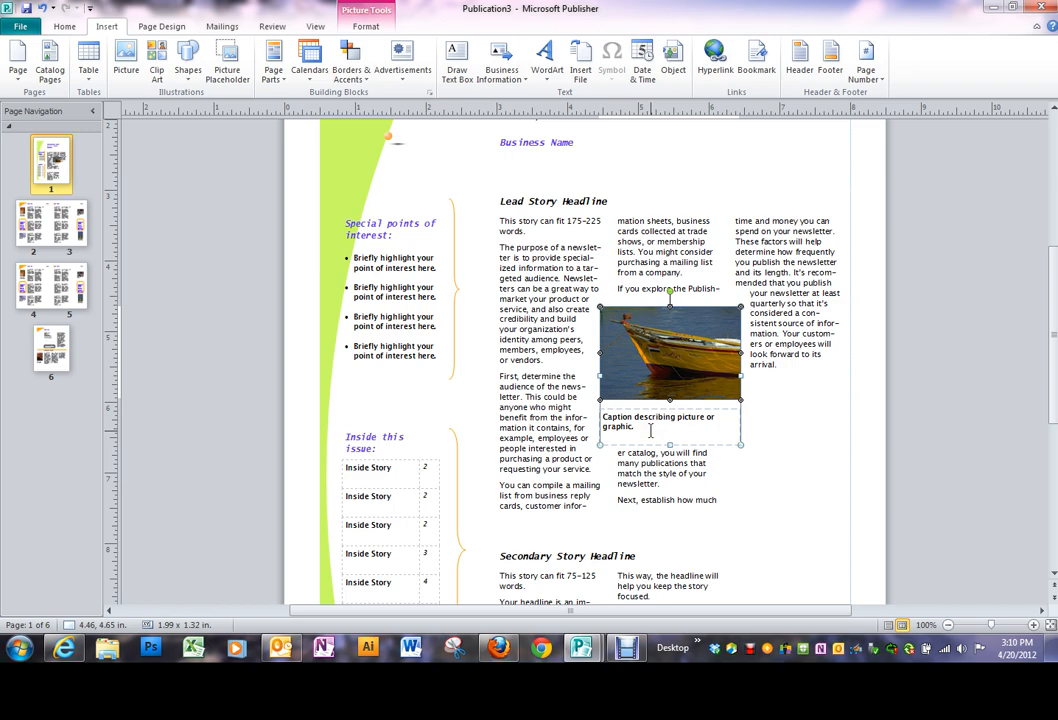
{"action": "scroll", "scroll_direction": "down", "scroll_amount": 3}
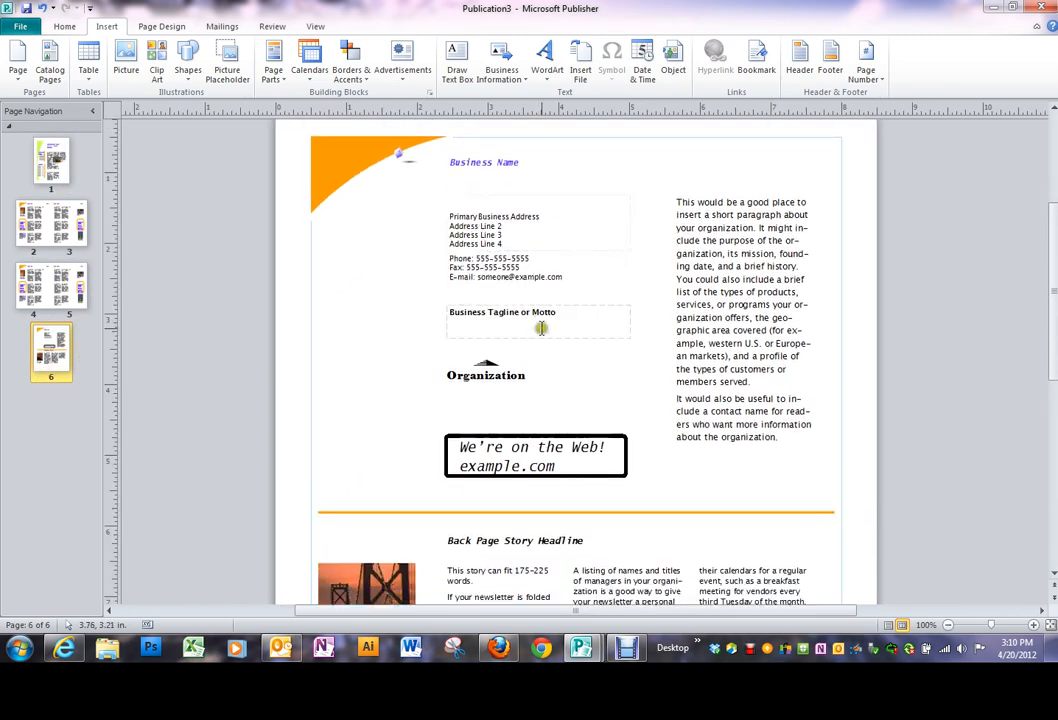
{"action": "scroll", "scroll_direction": "down", "scroll_amount": 3}
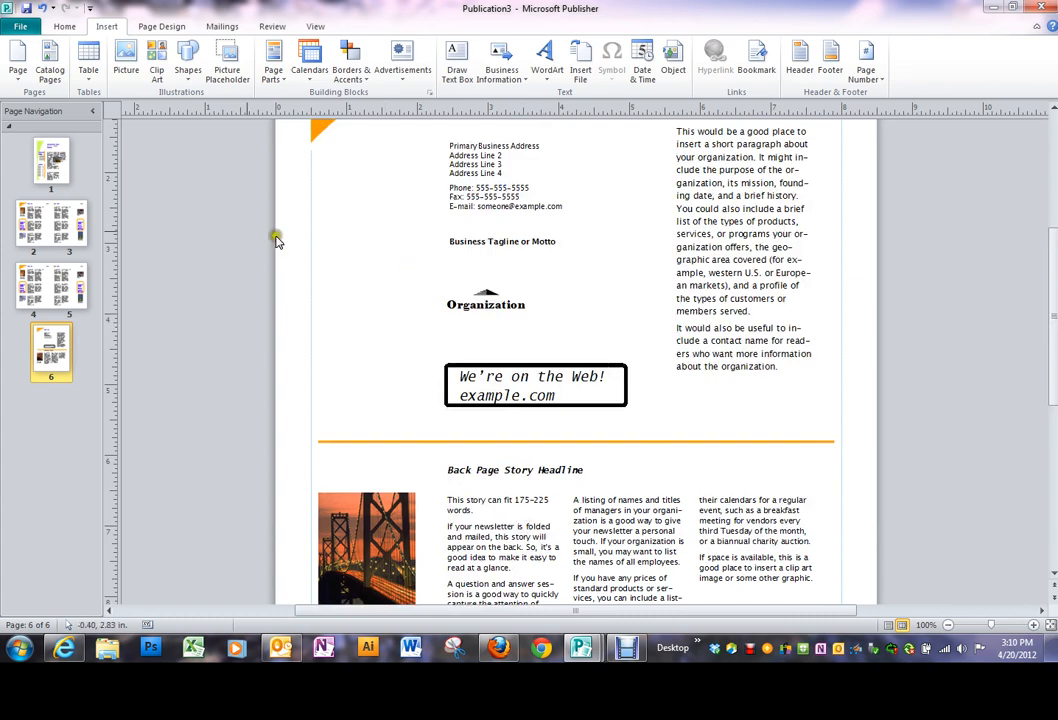
{"action": "left_click", "coordinate": [52, 164]}
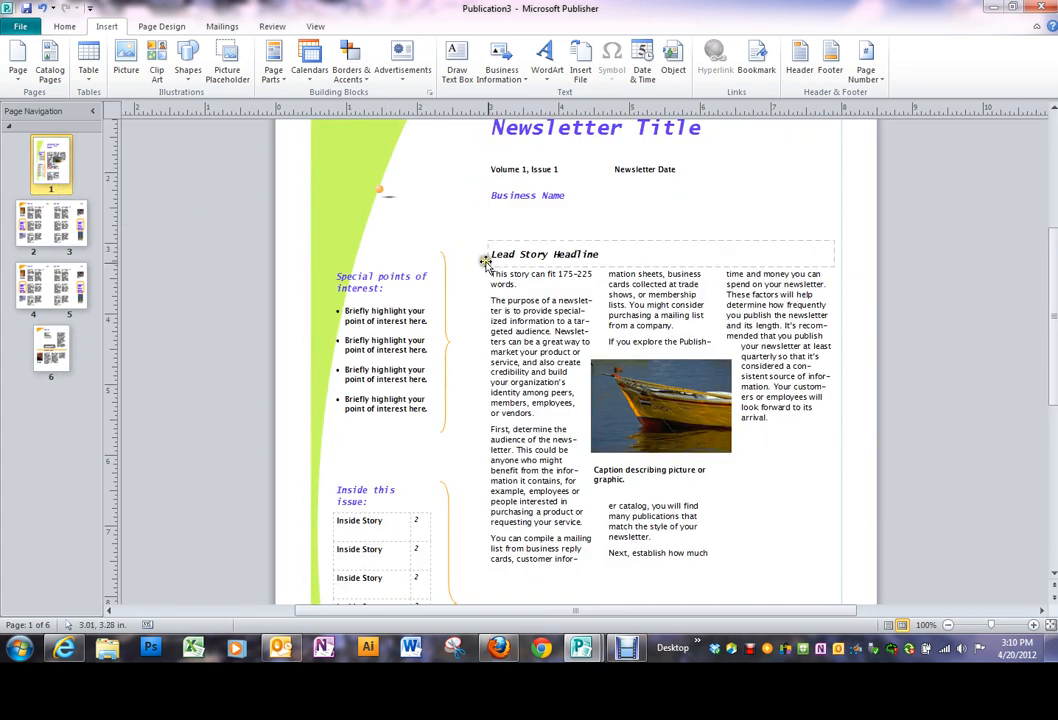